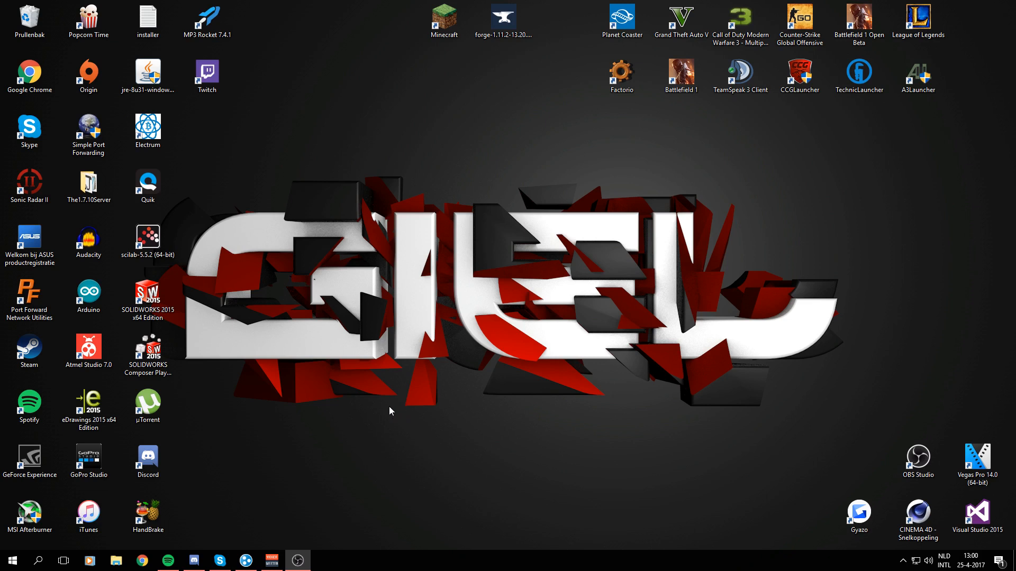
pyautogui.moveTo(306, 433)
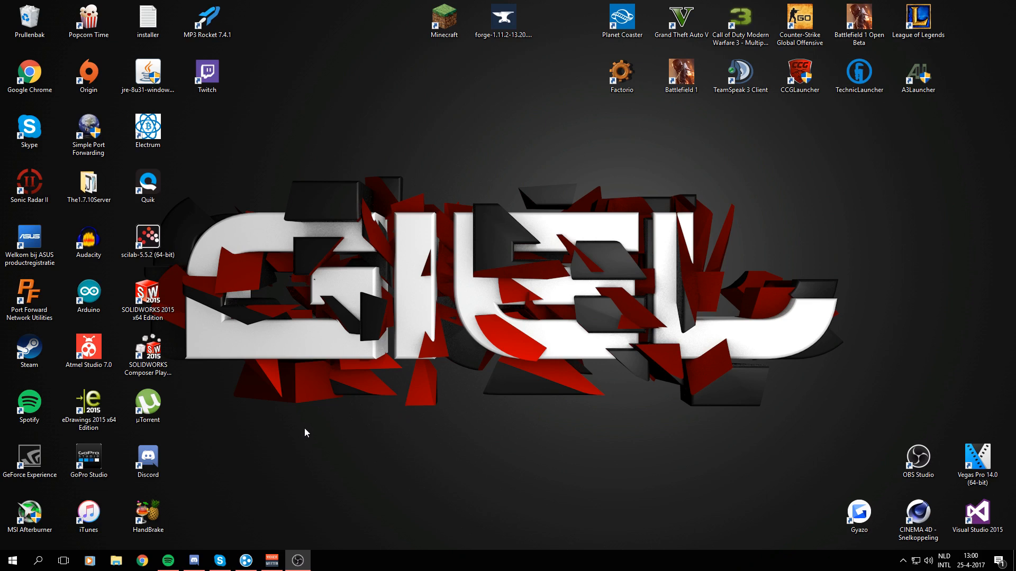
# - Launch Steam from its desktop shortcut
pyautogui.click(620, 75)
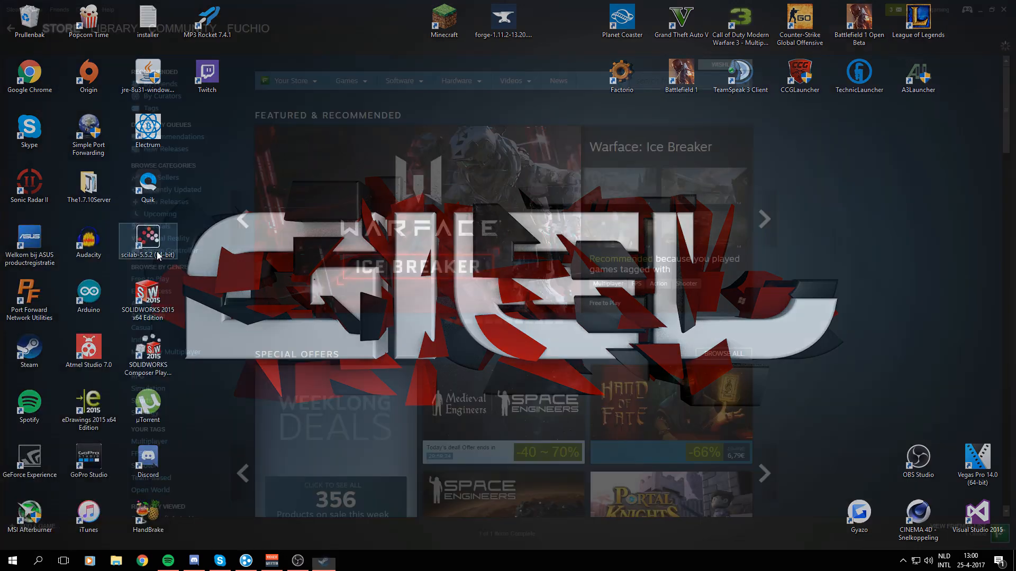
# - Open the Steam library's games list to show the Factorio [0.15.x] page
pyautogui.click(115, 28)
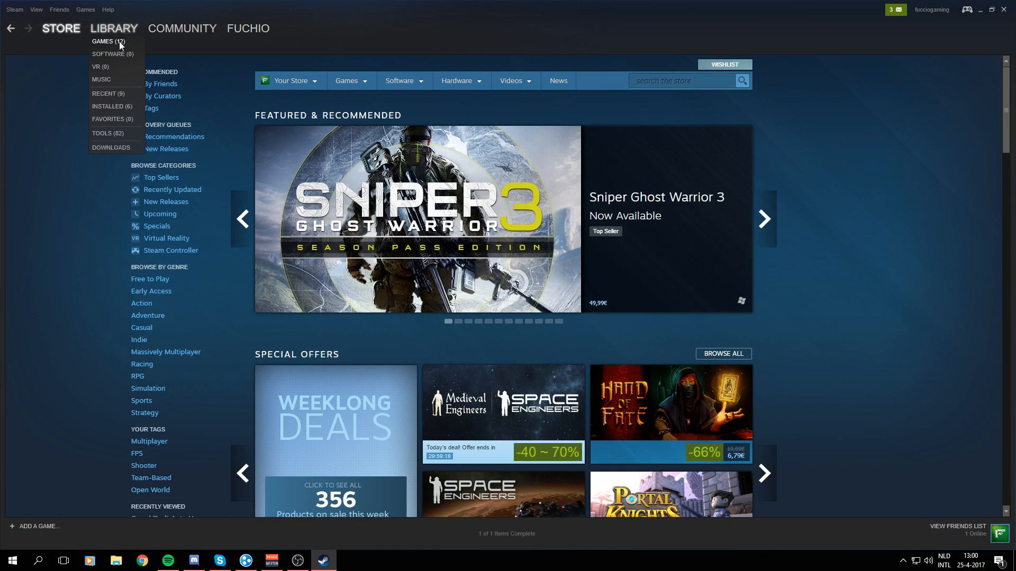
pyautogui.click(103, 41)
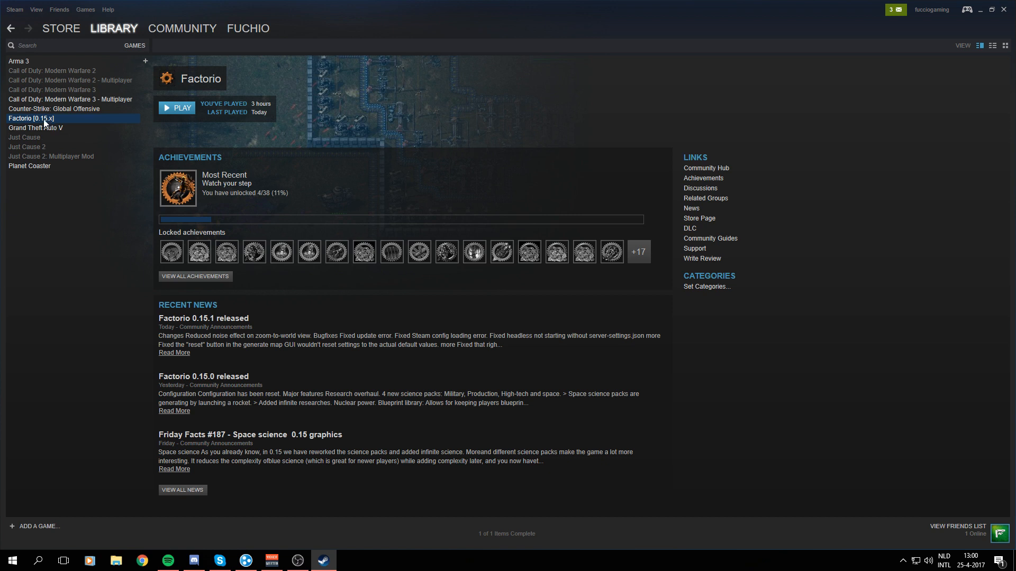
pyautogui.moveTo(53, 124)
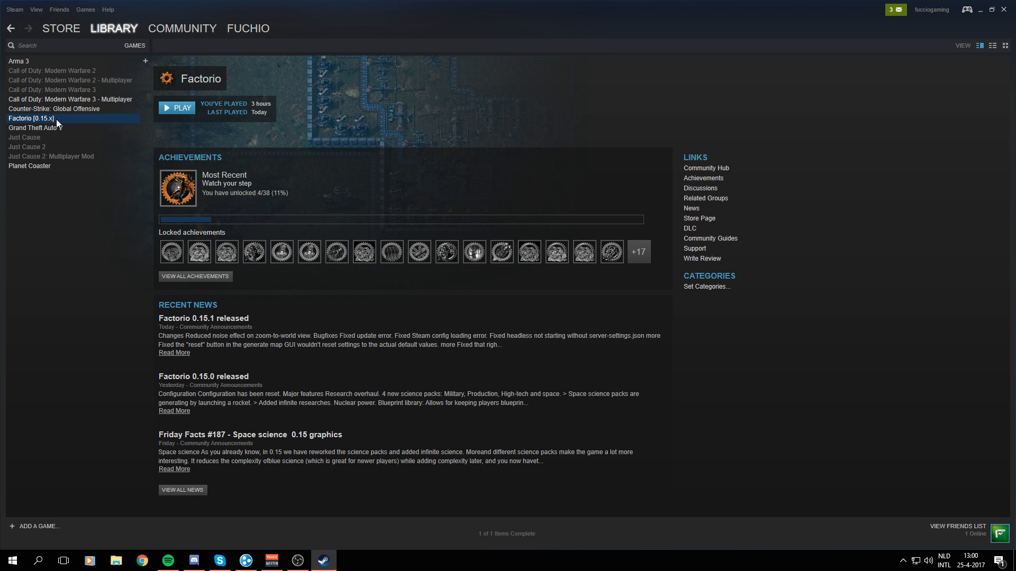
pyautogui.moveTo(59, 124)
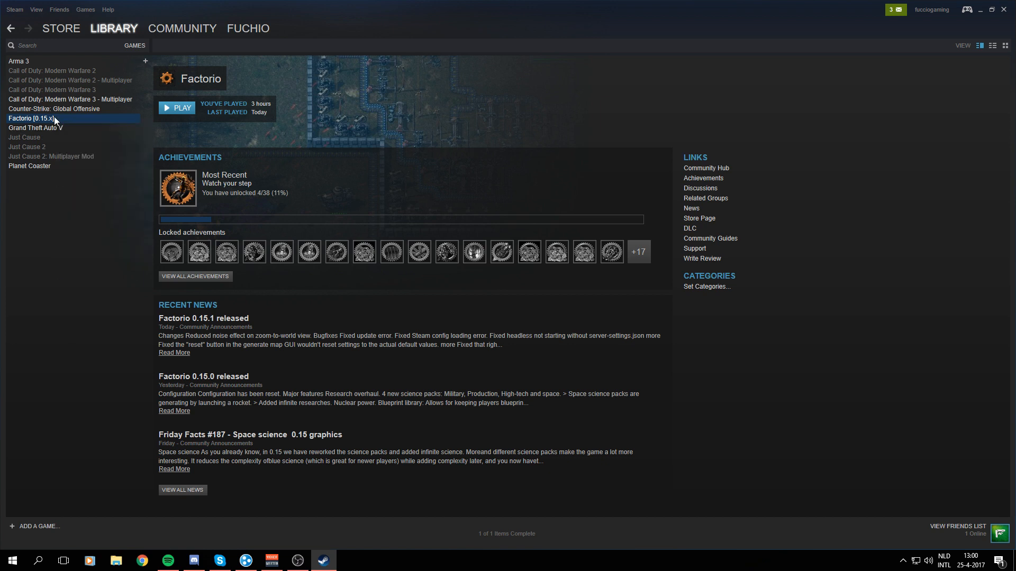
# - Open Factorio's Properties and view its beta opt-in options on the BETAS tab
pyautogui.rightClick(32, 118)
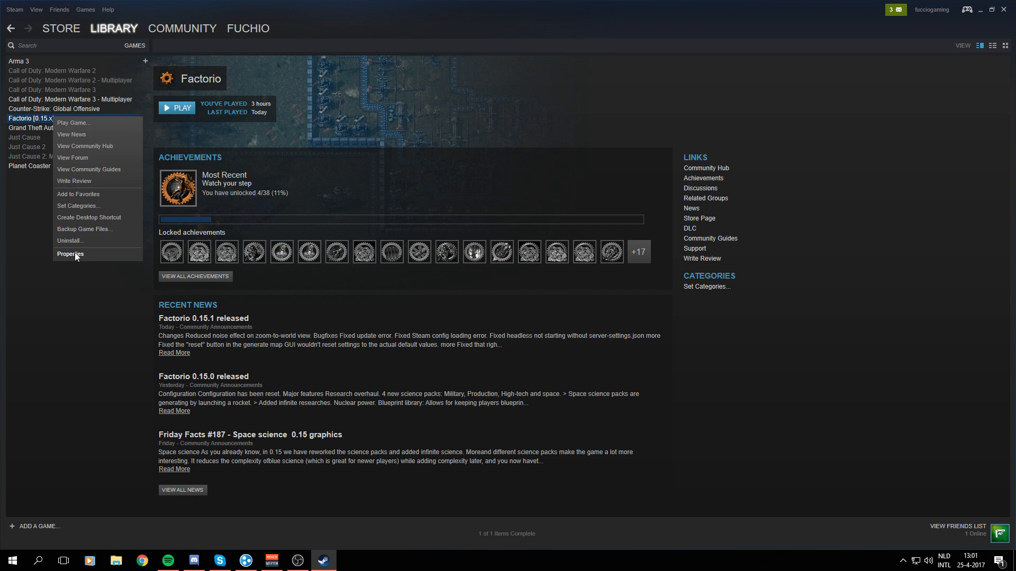
pyautogui.click(69, 254)
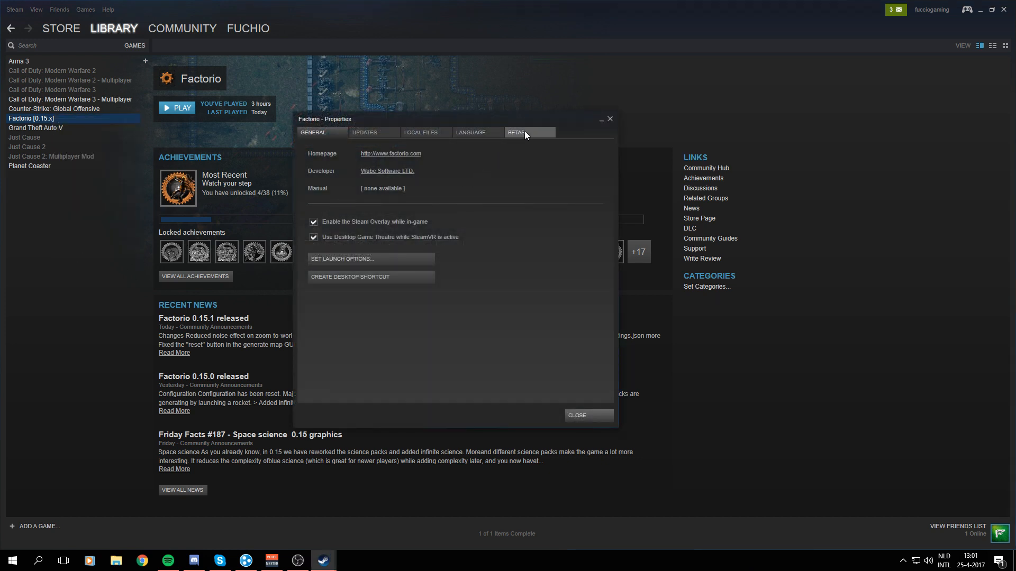
pyautogui.click(515, 132)
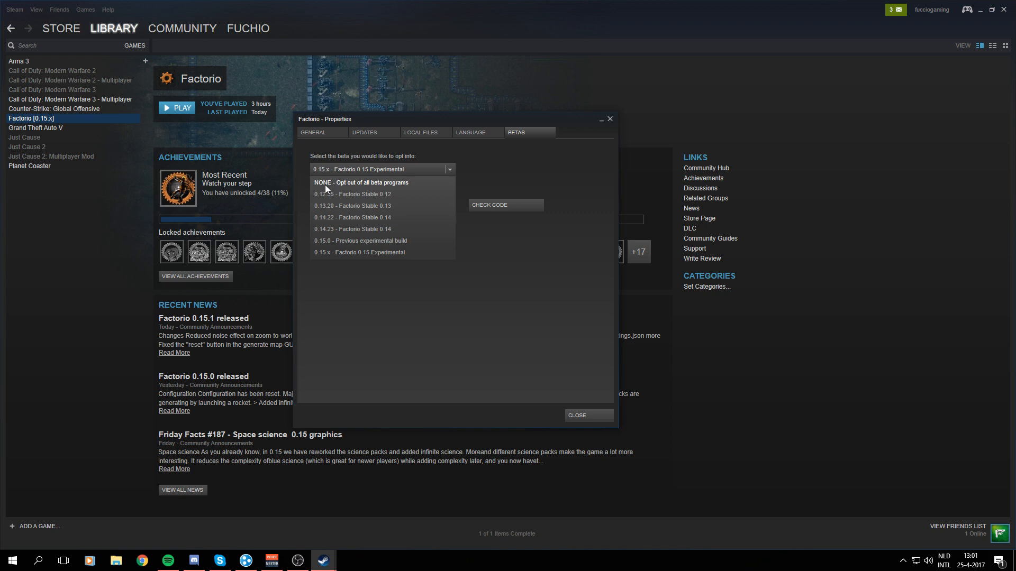
pyautogui.moveTo(355, 188)
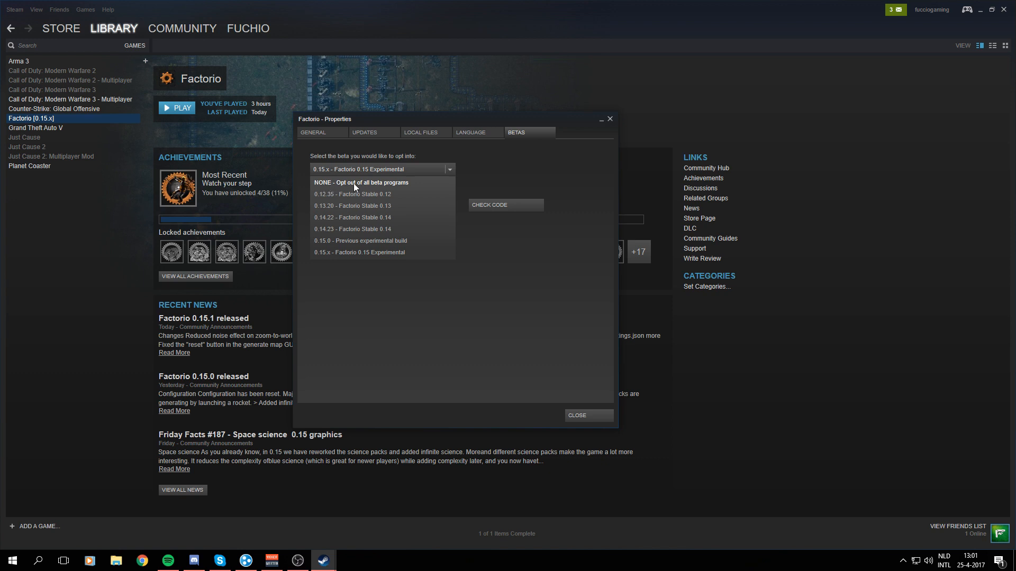
pyautogui.moveTo(386, 187)
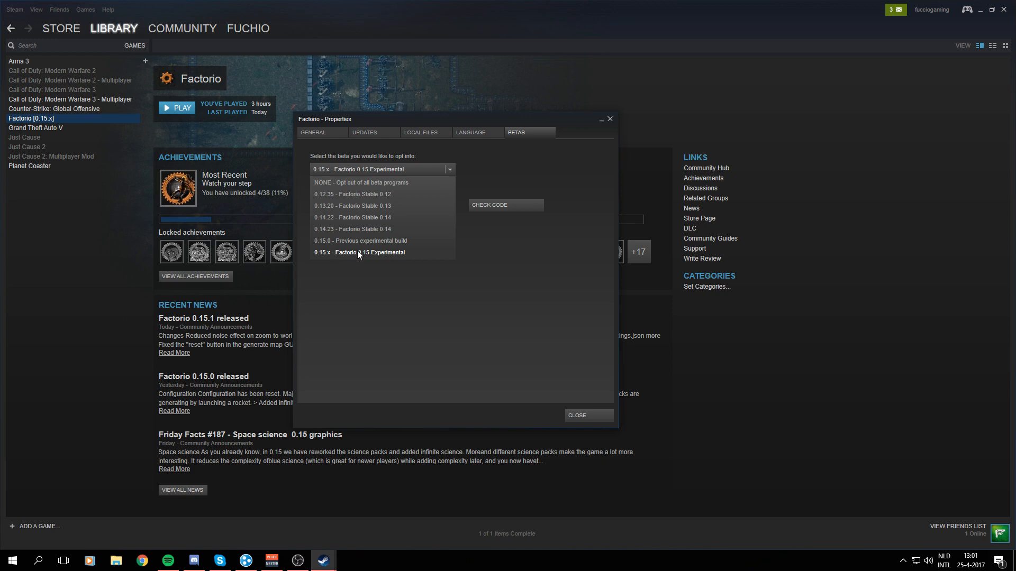
pyautogui.moveTo(366, 257)
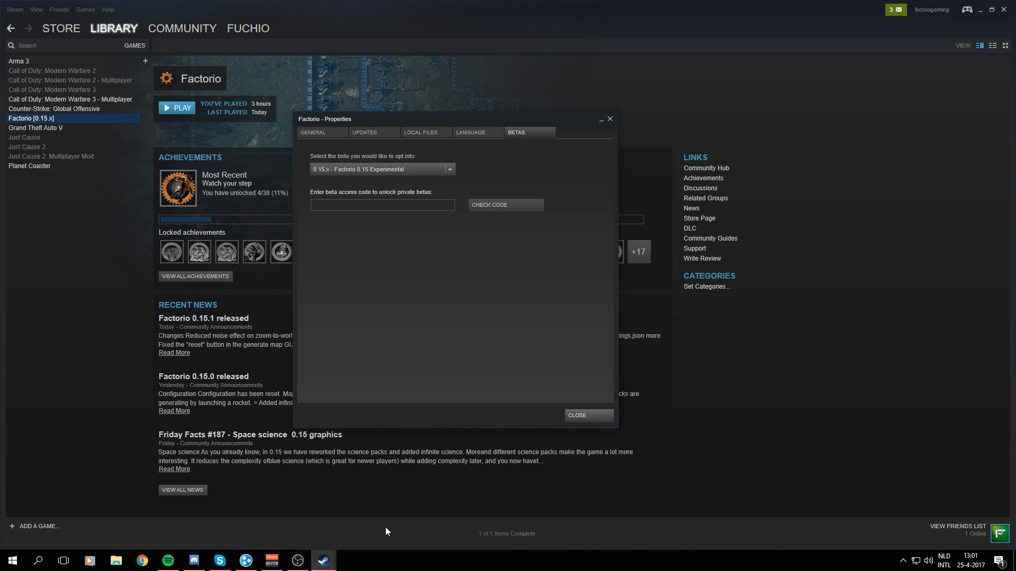
pyautogui.moveTo(433, 541)
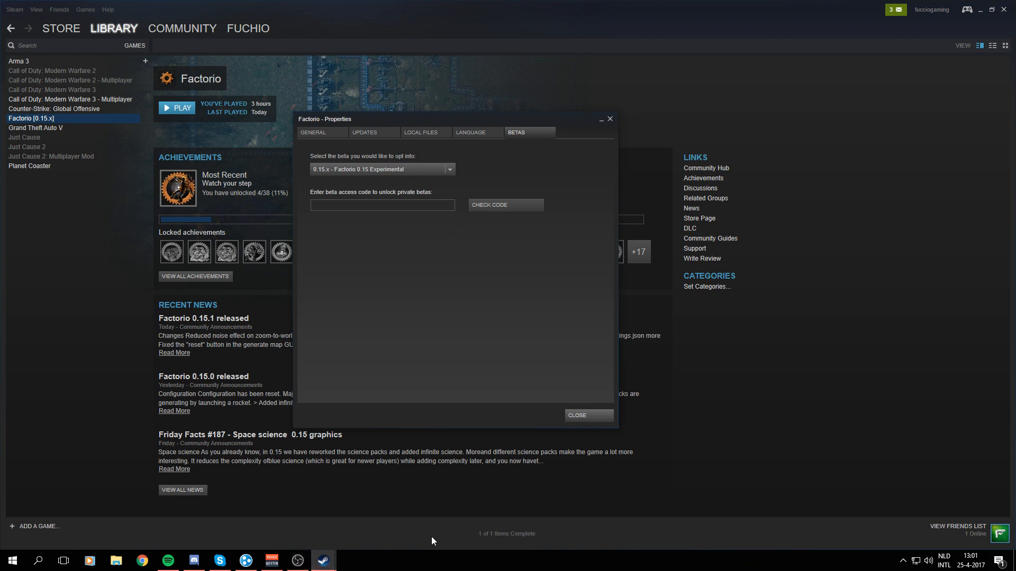
pyautogui.moveTo(406, 531)
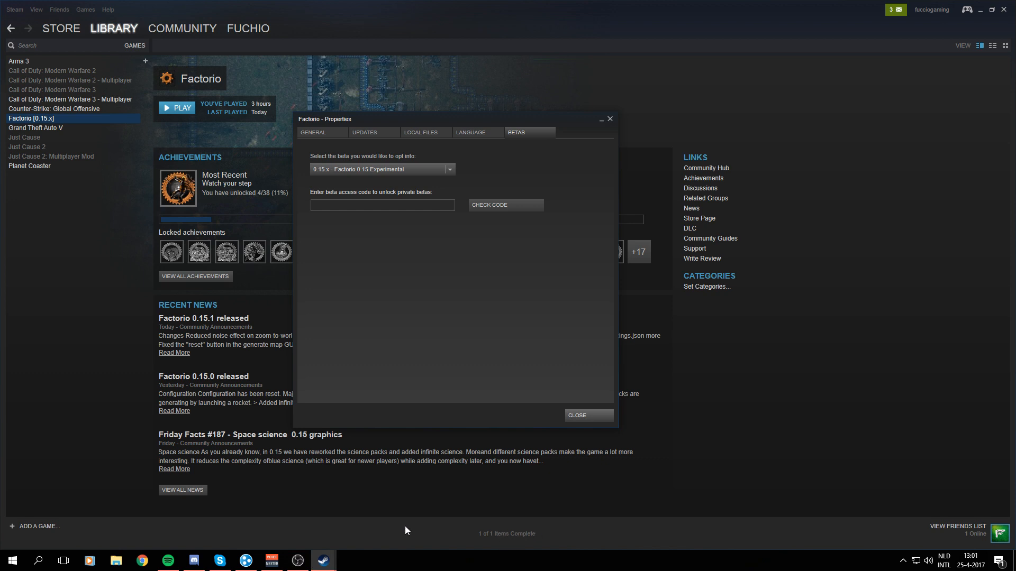
pyautogui.moveTo(559, 534)
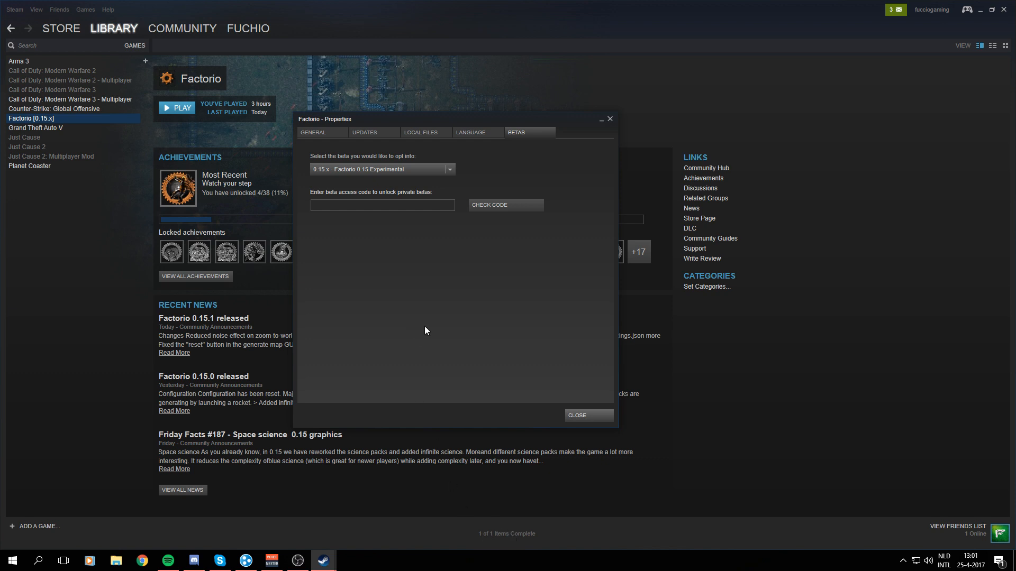
pyautogui.moveTo(436, 297)
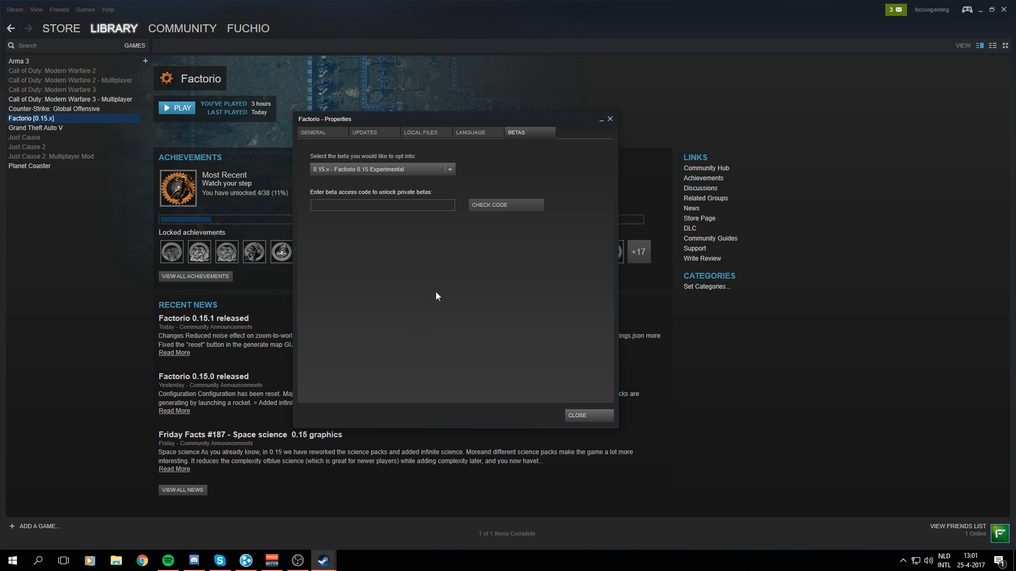
pyautogui.moveTo(177, 75)
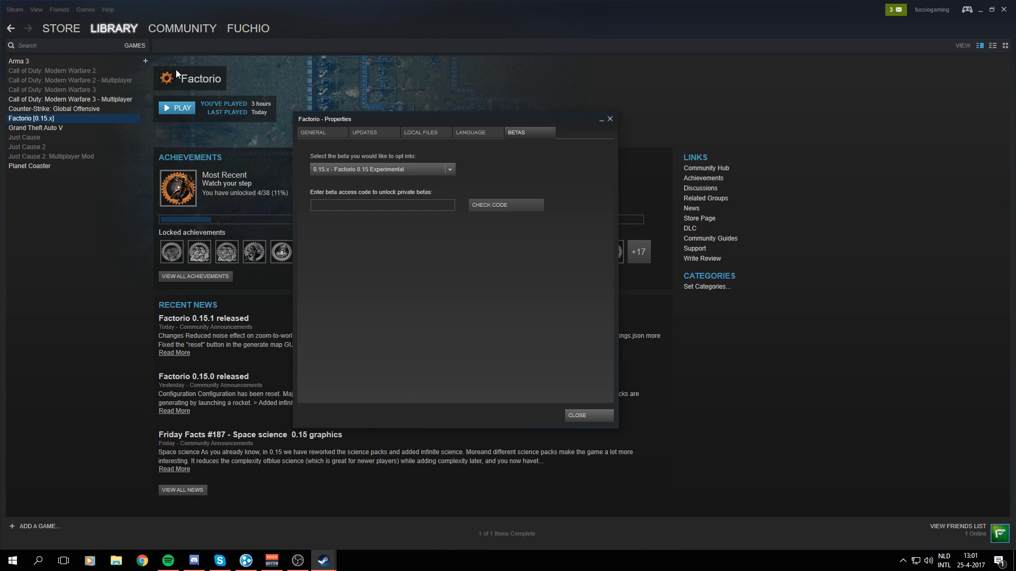
pyautogui.moveTo(265, 102)
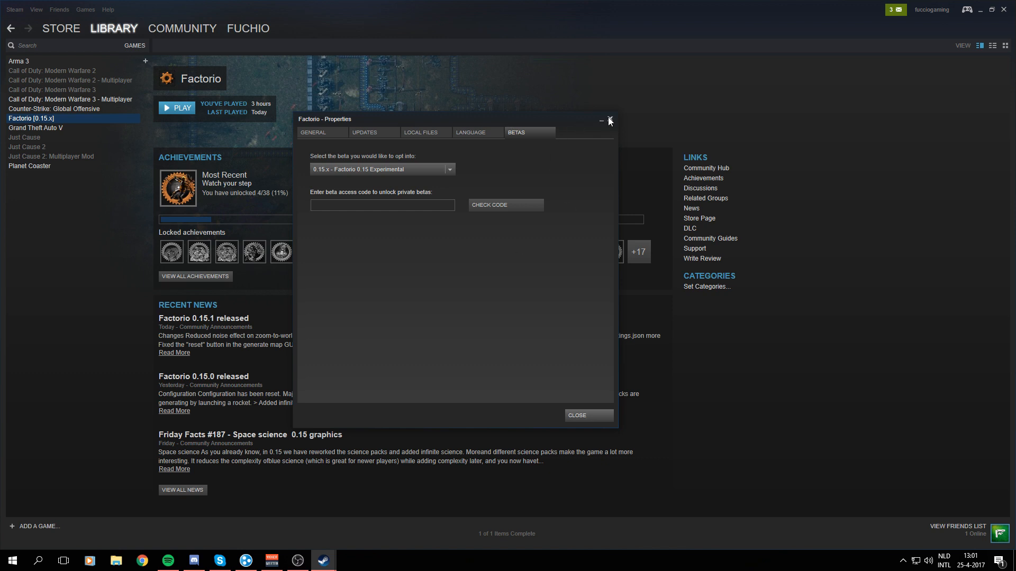
# - Close Factorio's Properties and launch Factorio [0.15.x] via Play Game
pyautogui.click(609, 121)
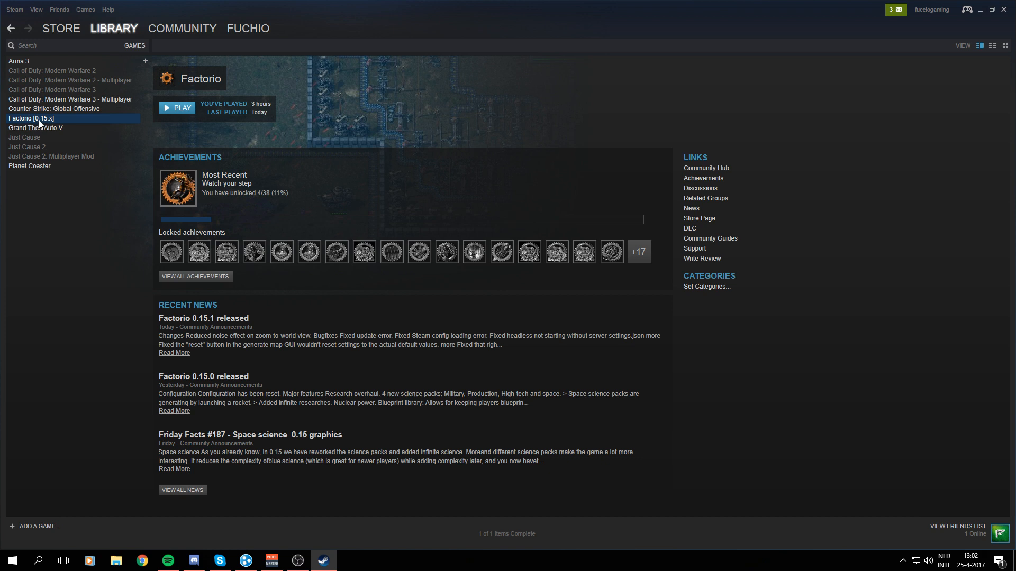
pyautogui.rightClick(31, 118)
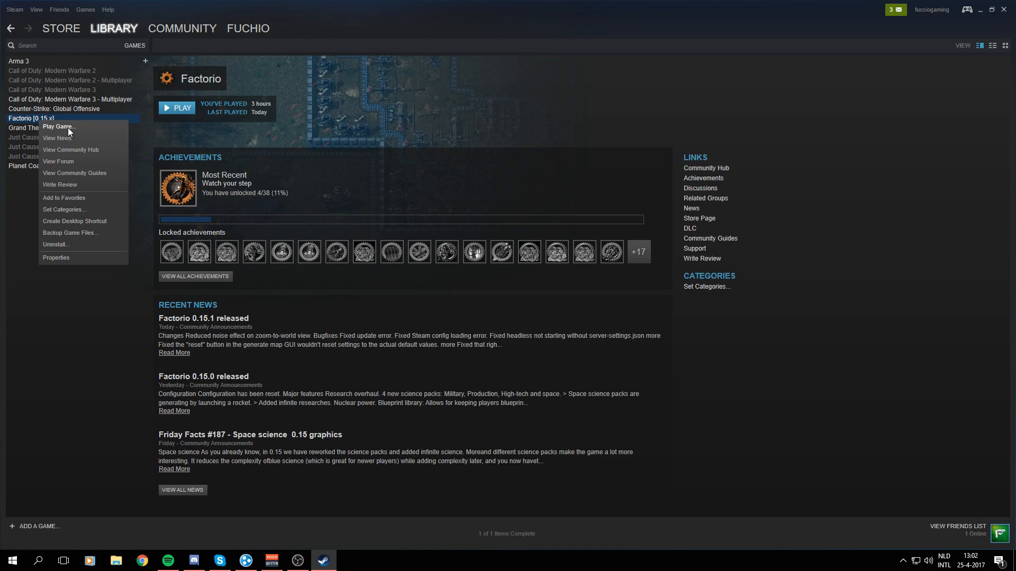
pyautogui.click(58, 126)
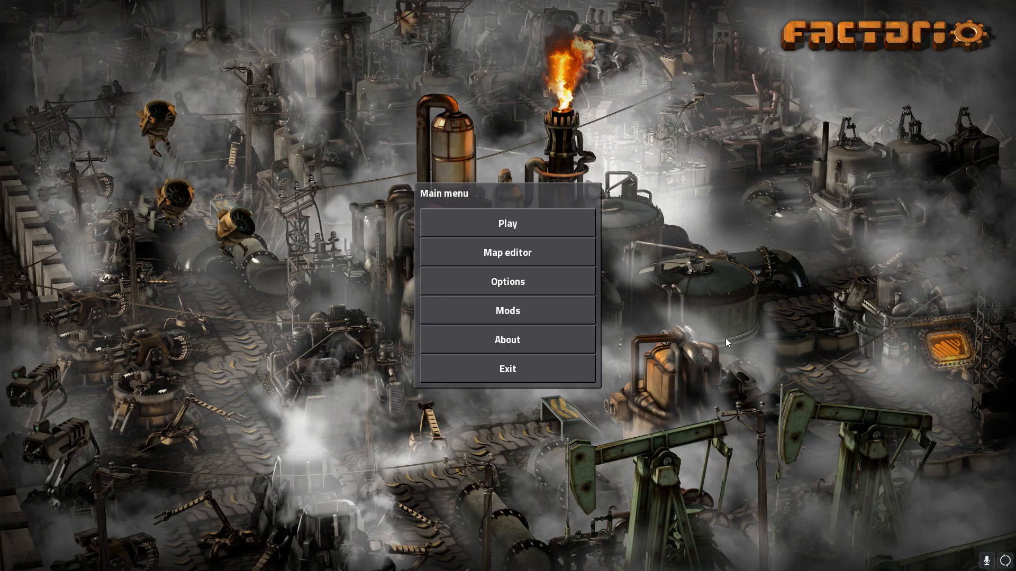
pyautogui.moveTo(688, 260)
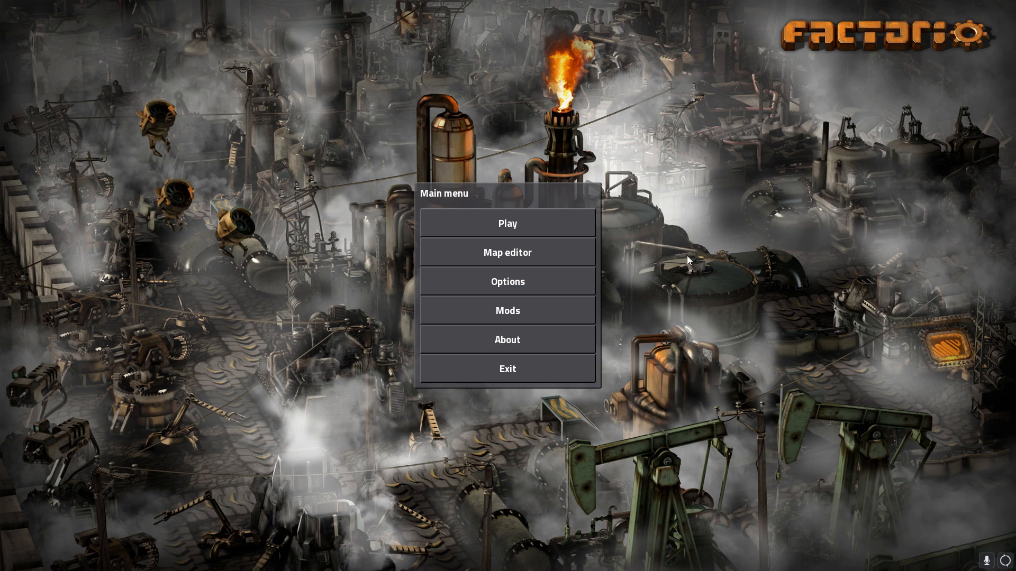
pyautogui.moveTo(671, 261)
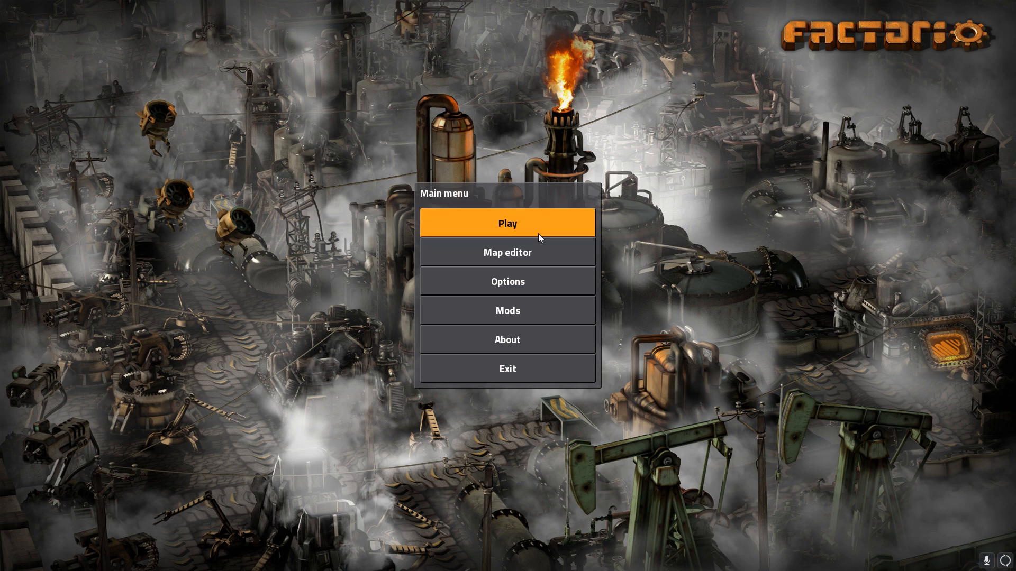
# - From Factorio's main menu, choose Play and then Load game
pyautogui.click(507, 223)
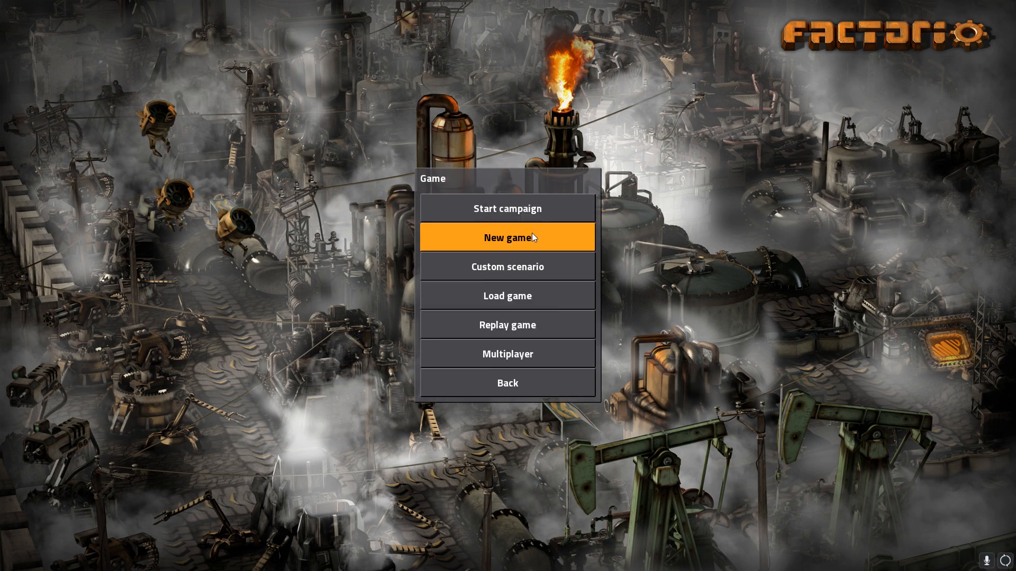
pyautogui.moveTo(508, 296)
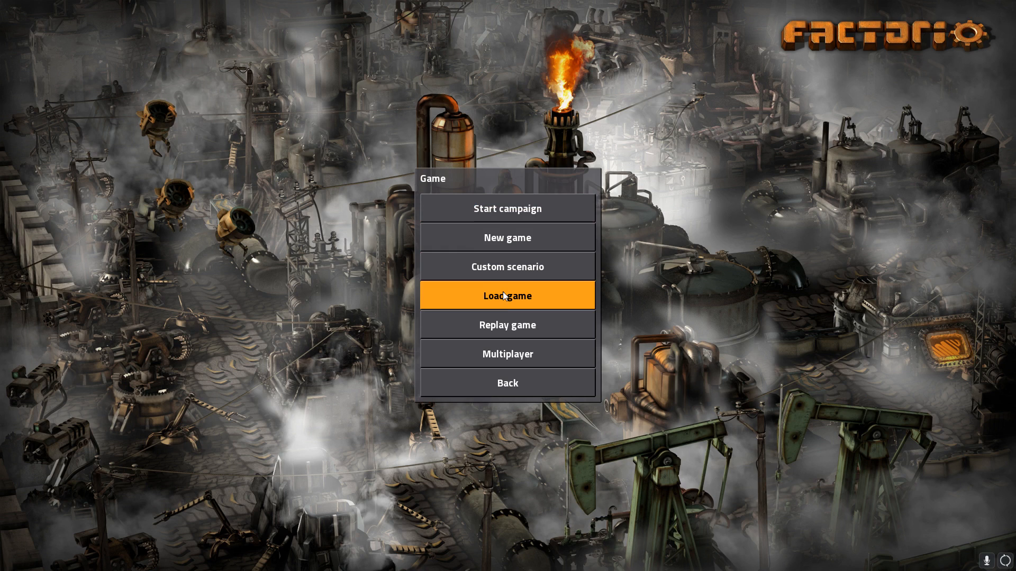
pyautogui.click(506, 295)
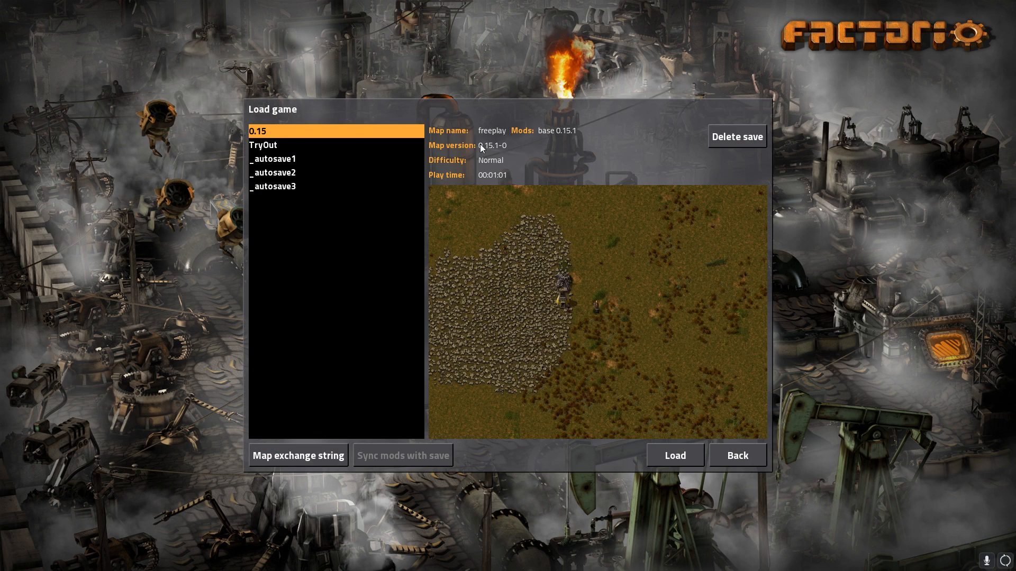
pyautogui.moveTo(494, 152)
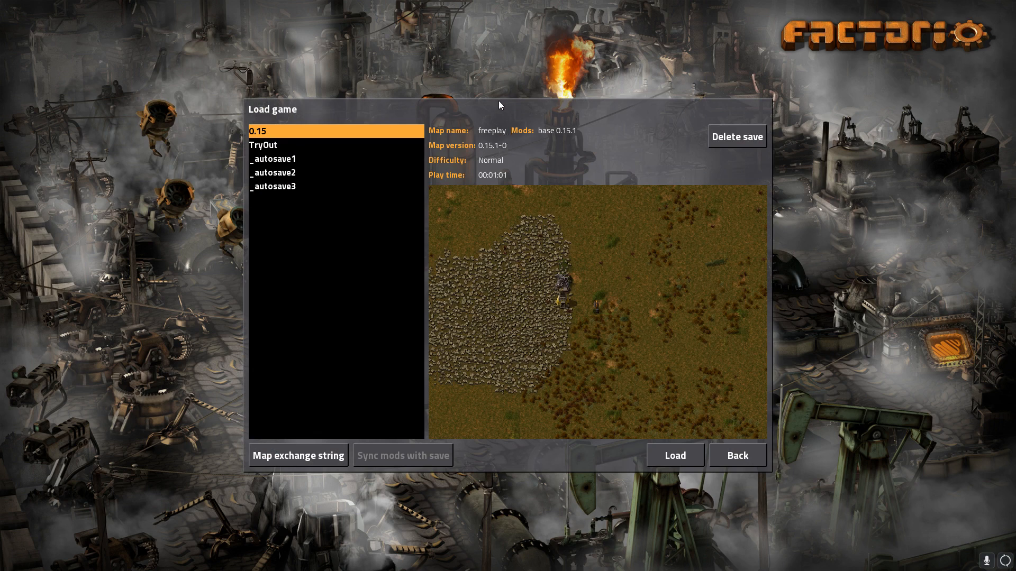
pyautogui.moveTo(540, 136)
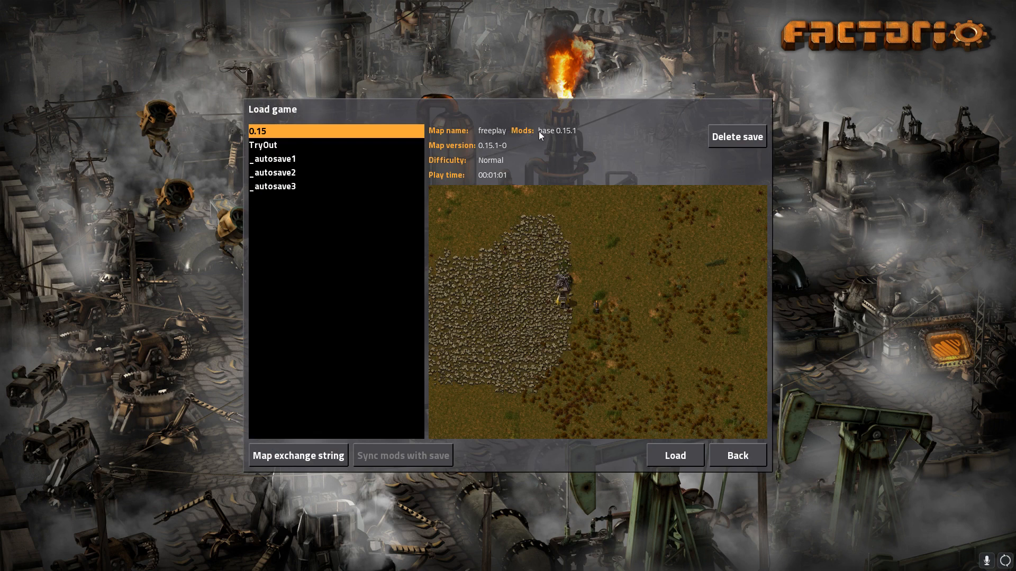
pyautogui.moveTo(572, 136)
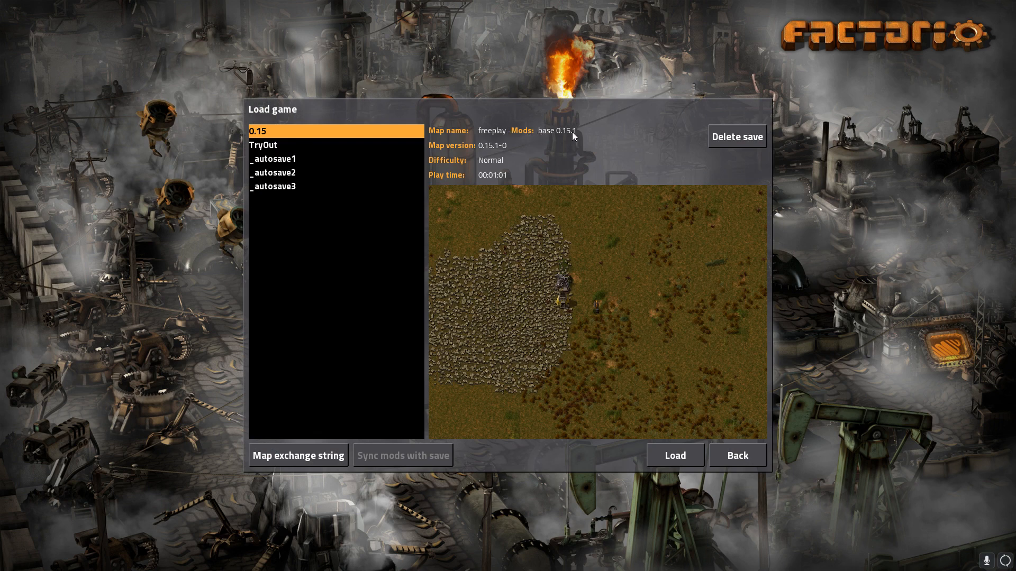
pyautogui.moveTo(674, 455)
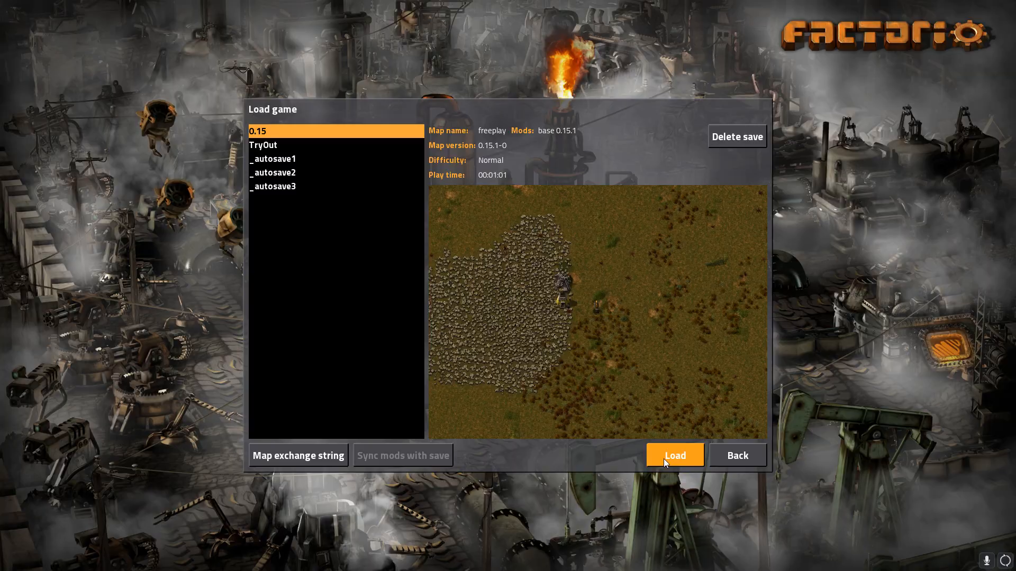
pyautogui.click(673, 456)
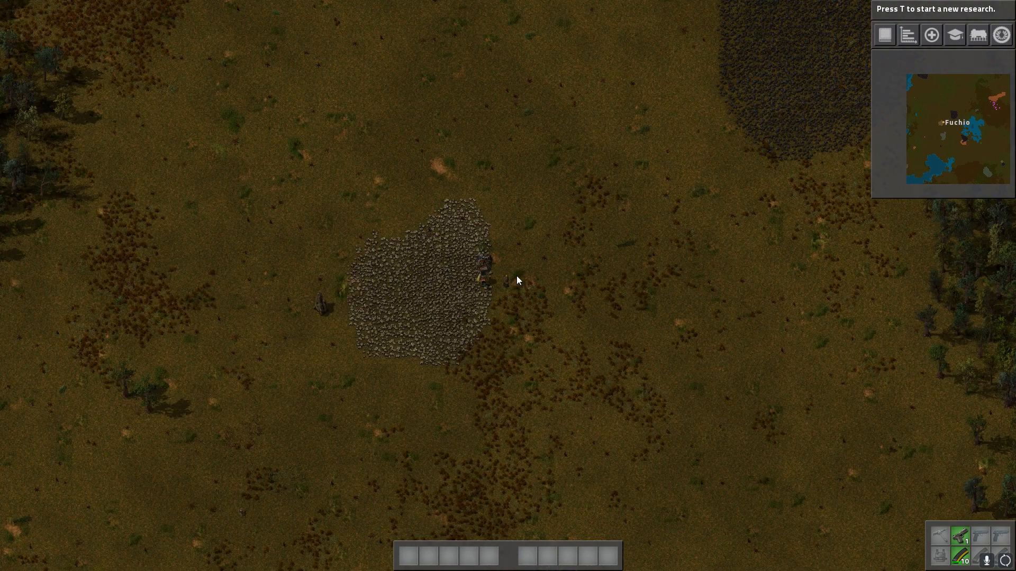
pyautogui.moveTo(216, 315)
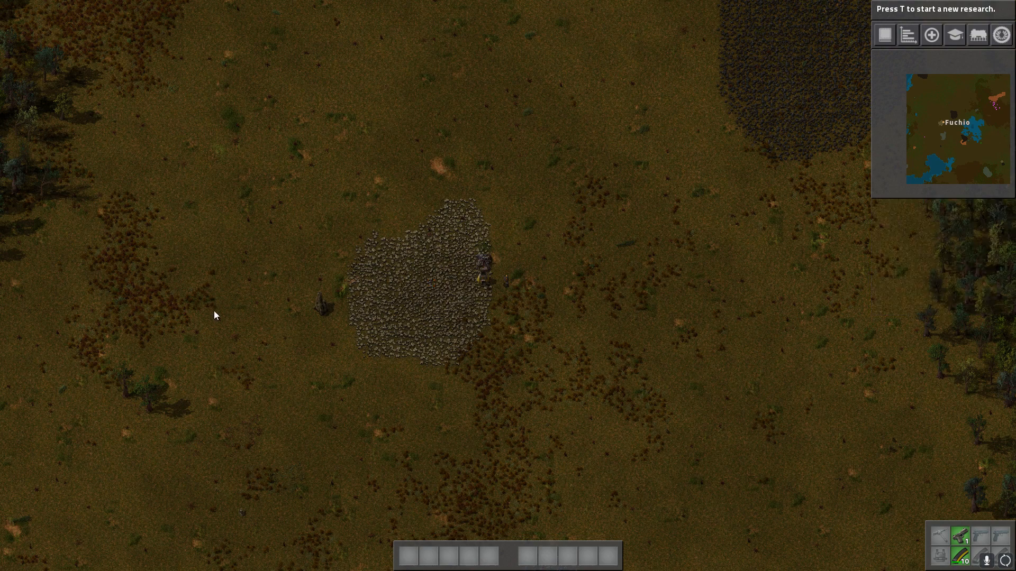